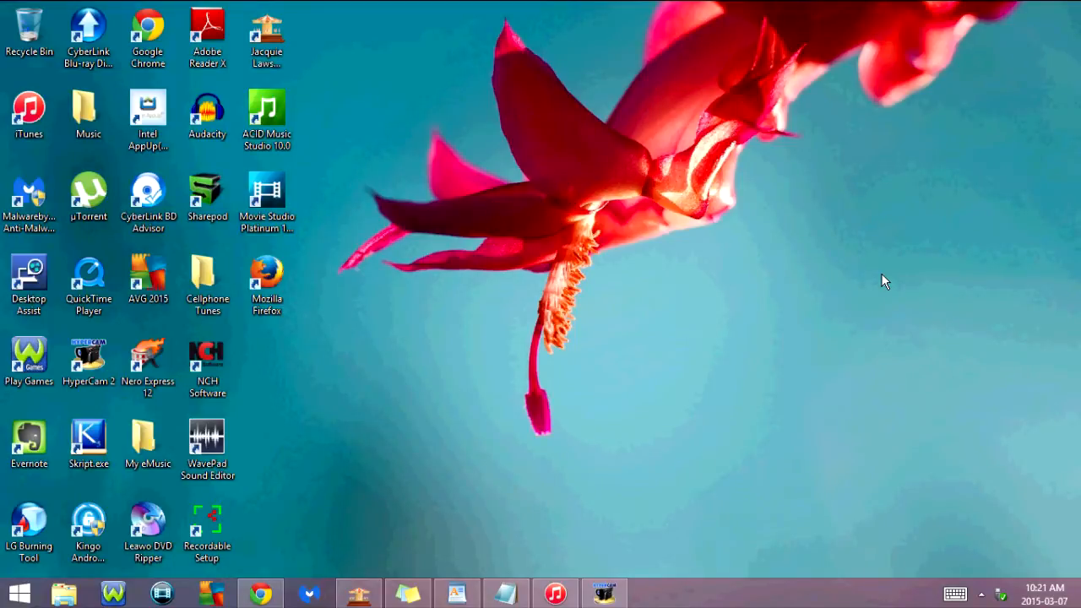
Launch iTunes from the desktop shortcut into its 125-song music library
click(553, 592)
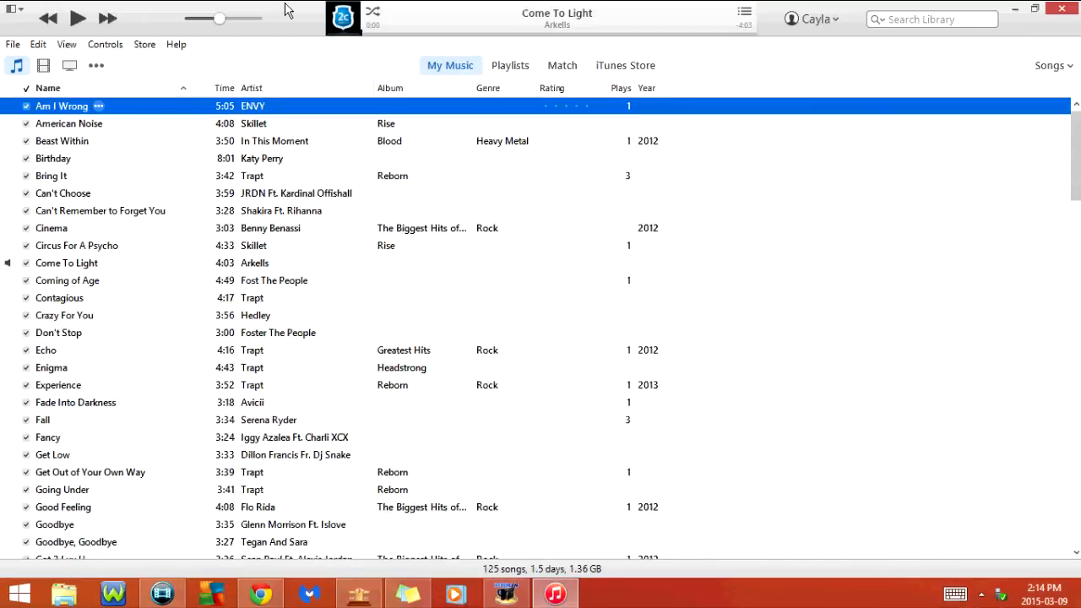
Play Come To Light by Arkells, raise the volume, then pick Beast Within
click(77, 17)
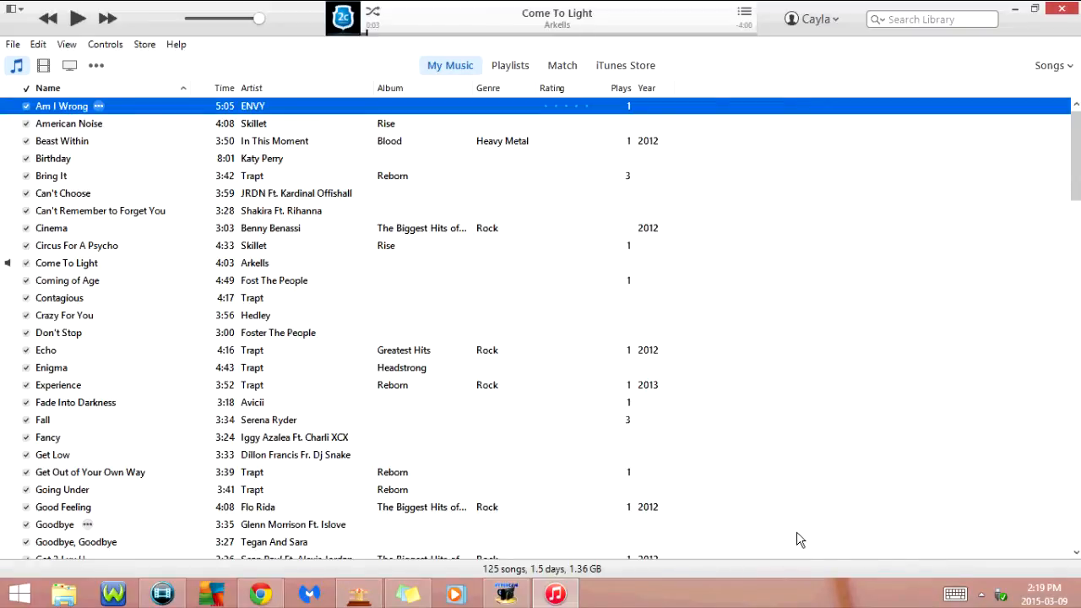
double_click(66, 264)
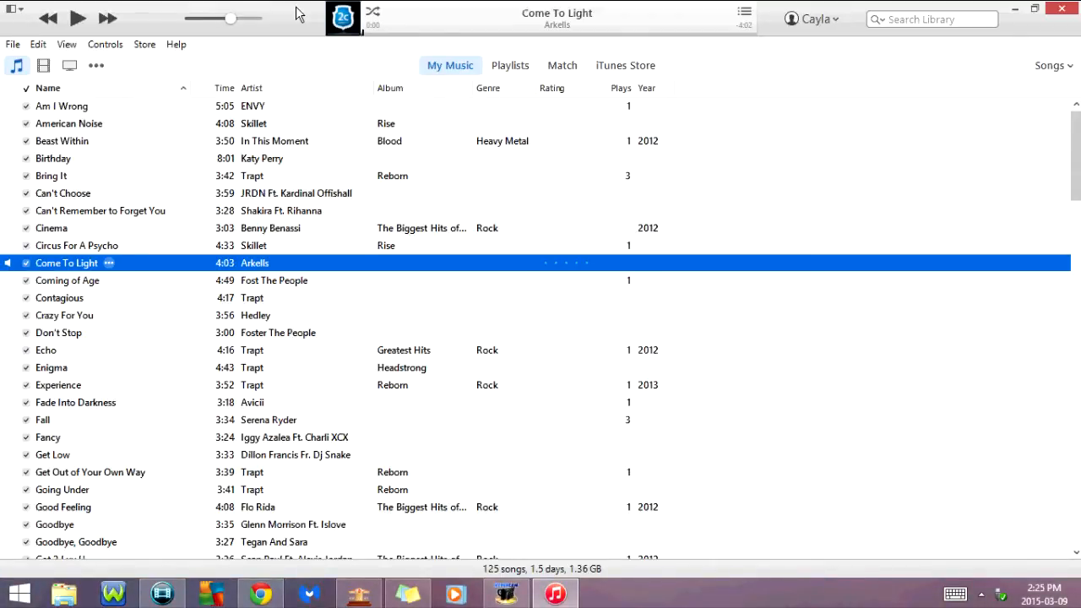
drag(229, 17, 243, 17)
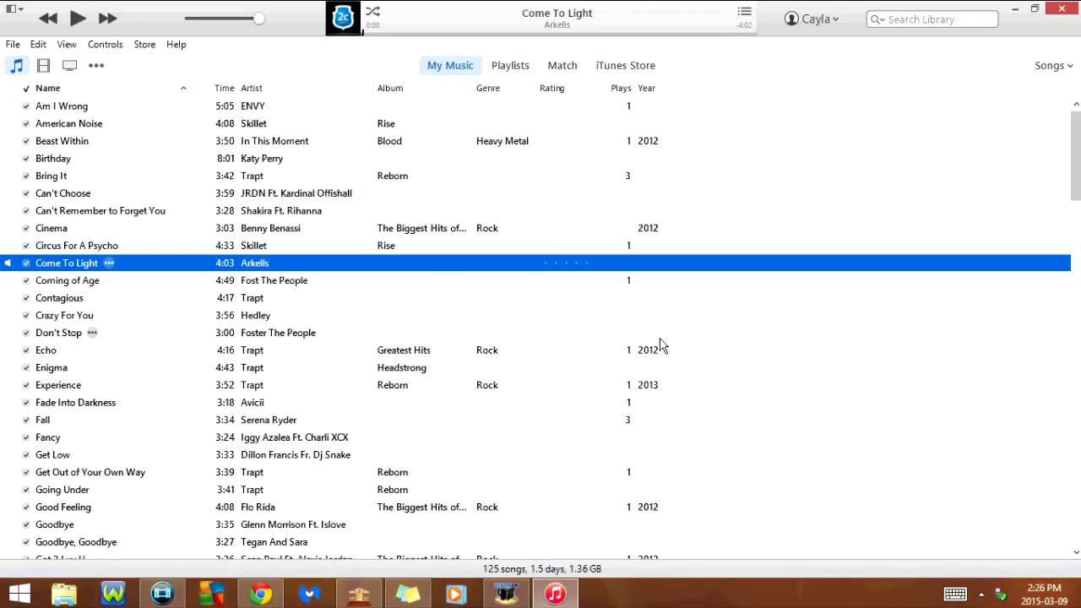
mouse_move(351, 536)
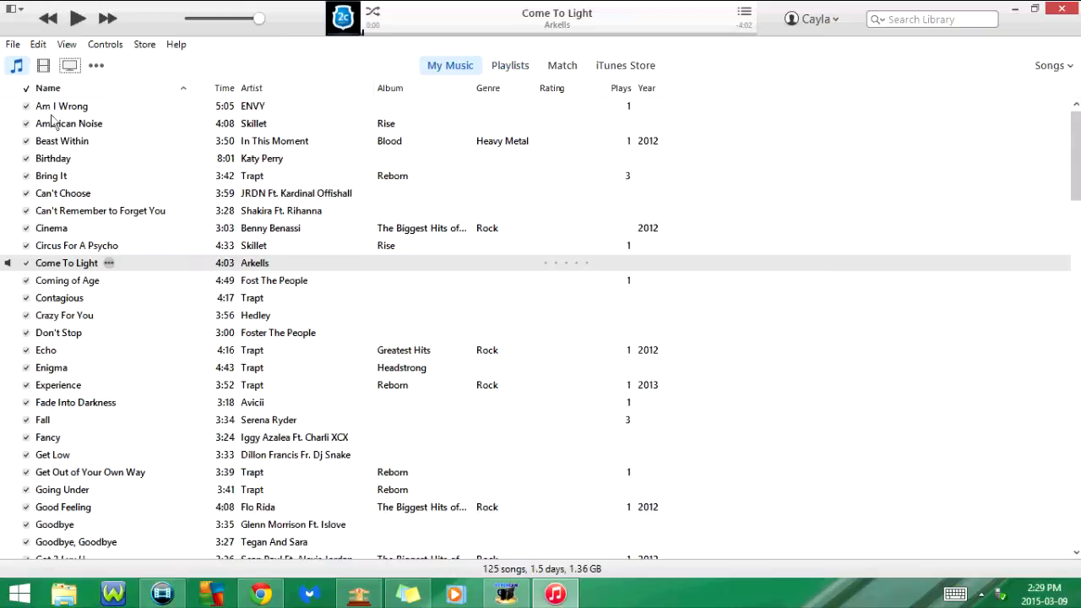
click(61, 142)
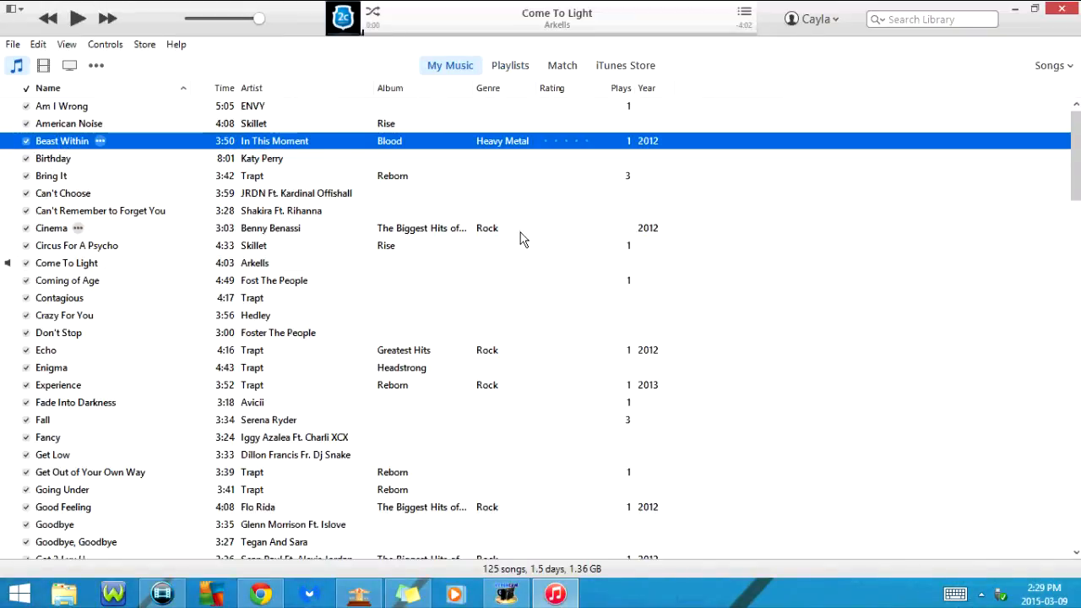
Make the In This Moment - Blood playlist from Beast Within, return to My Music and cancel a Smart Playlist
click(510, 64)
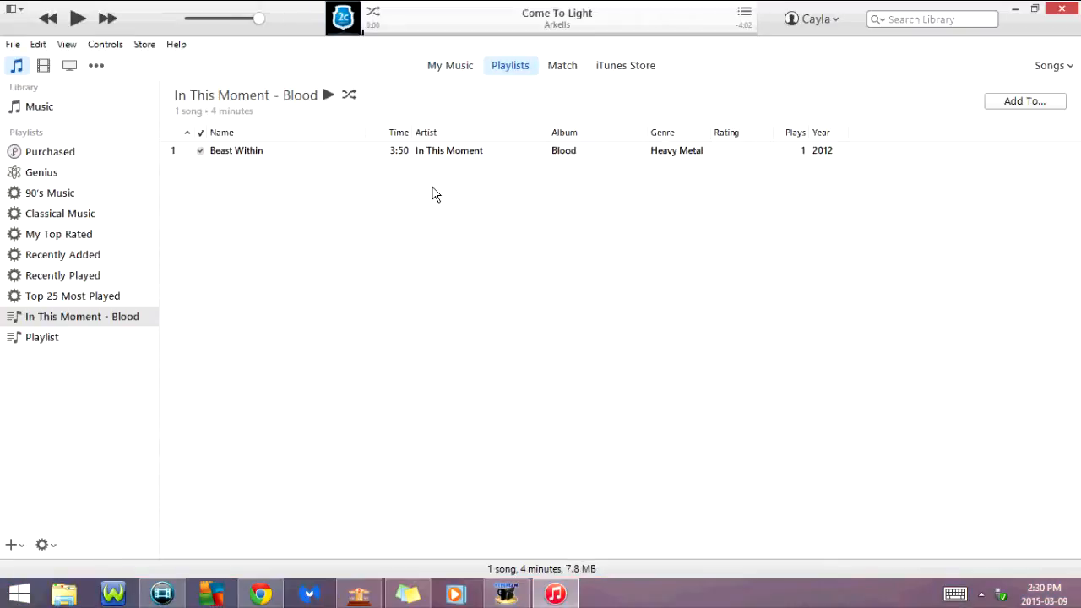
mouse_move(250, 156)
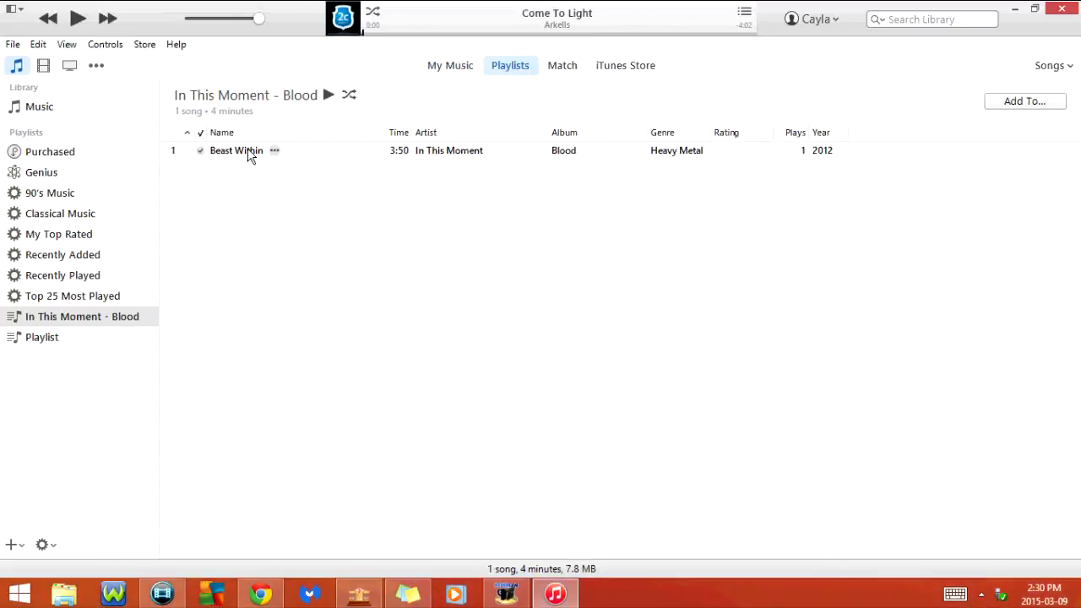
click(237, 150)
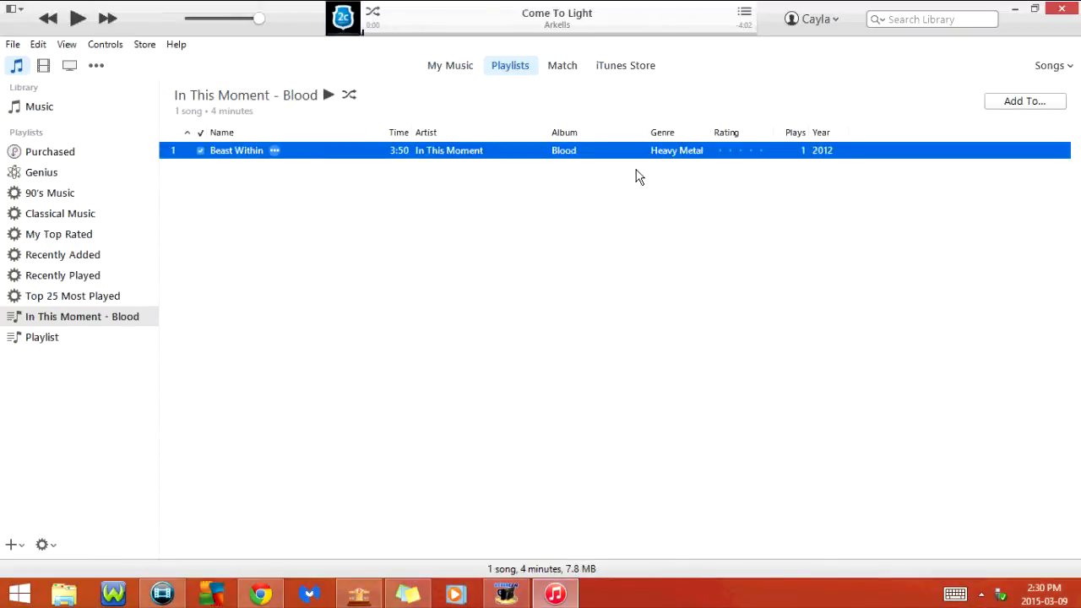
click(449, 64)
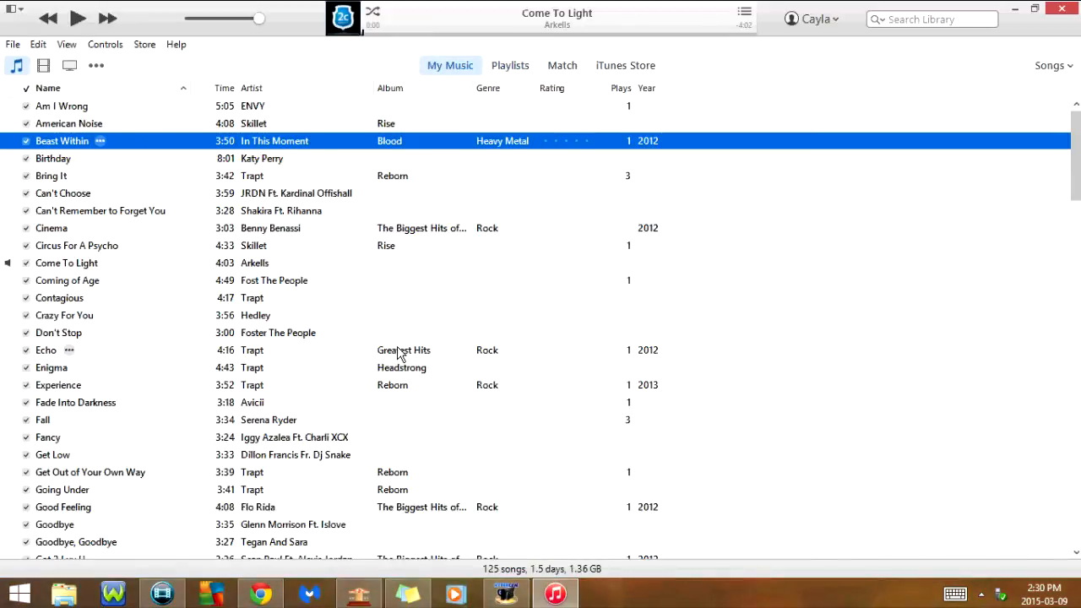
mouse_move(348, 419)
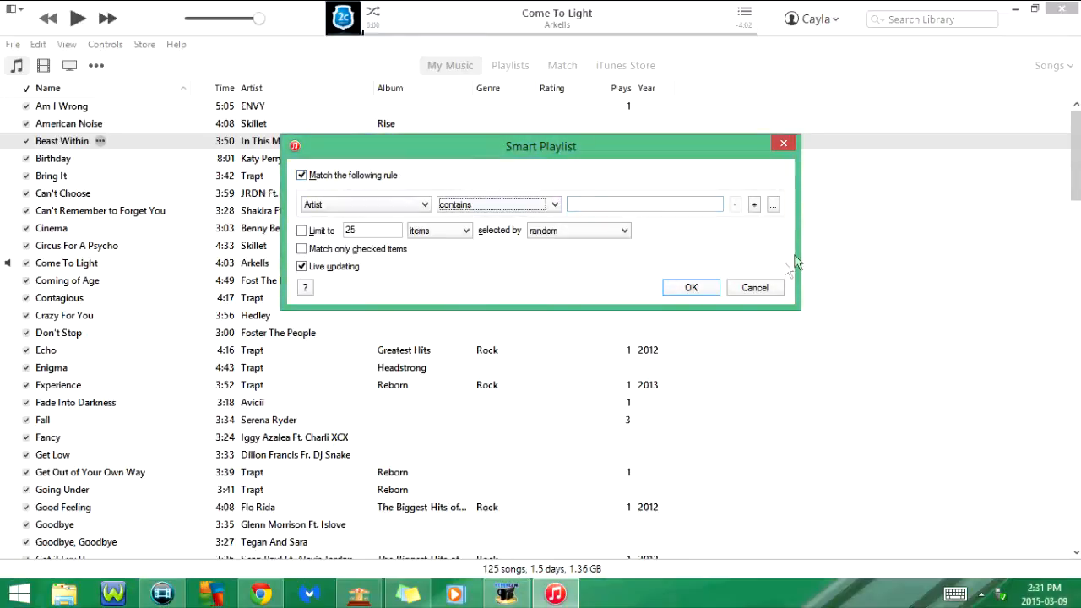
click(753, 287)
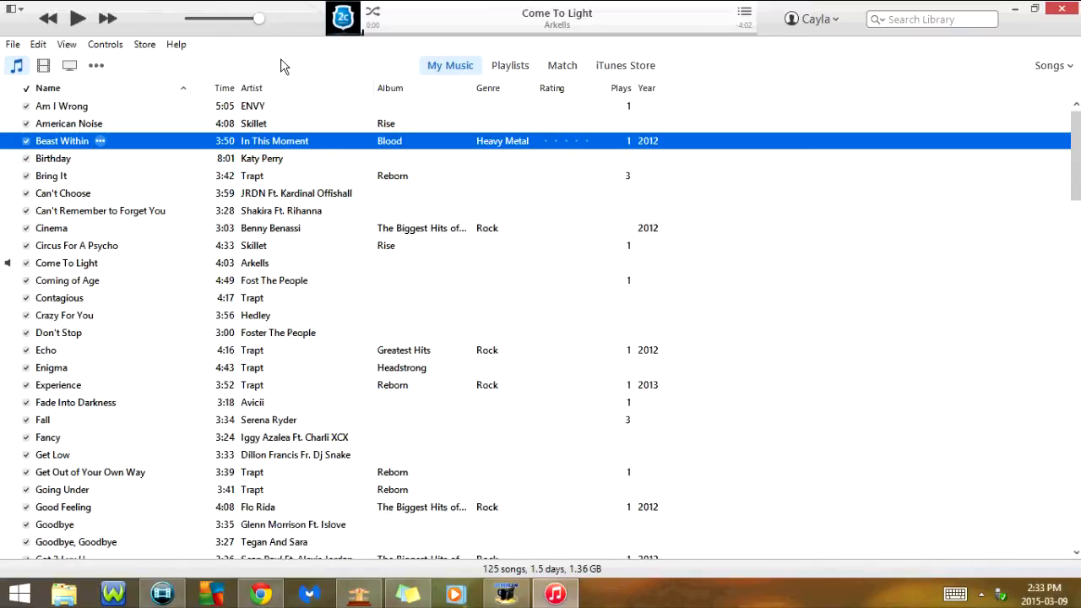
Visit TV Shows, Podcasts, Books, Tones and Internet Radio, then return to Music
click(44, 64)
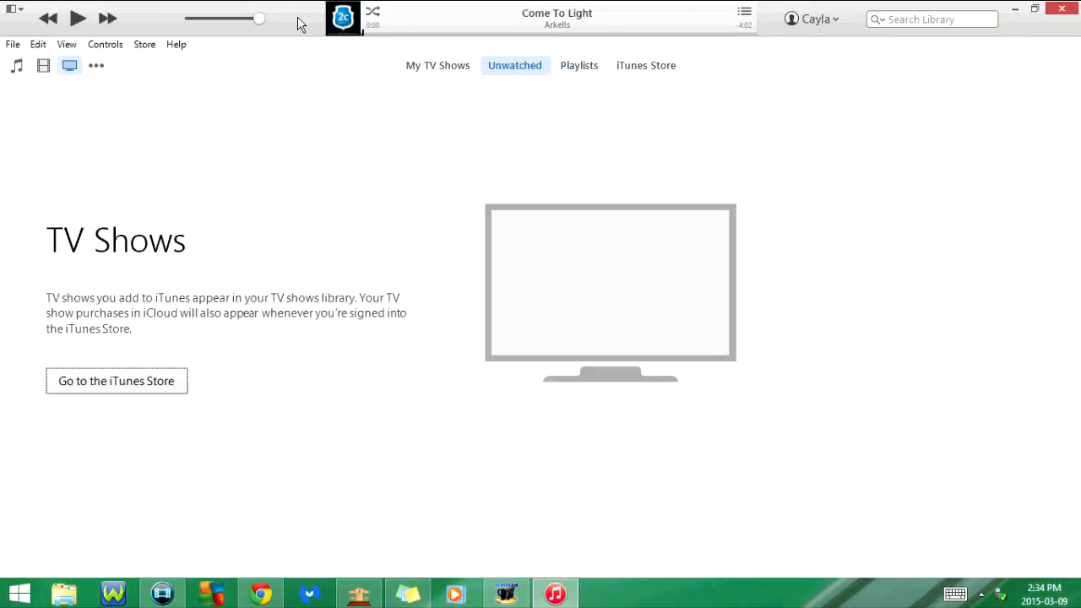
click(103, 68)
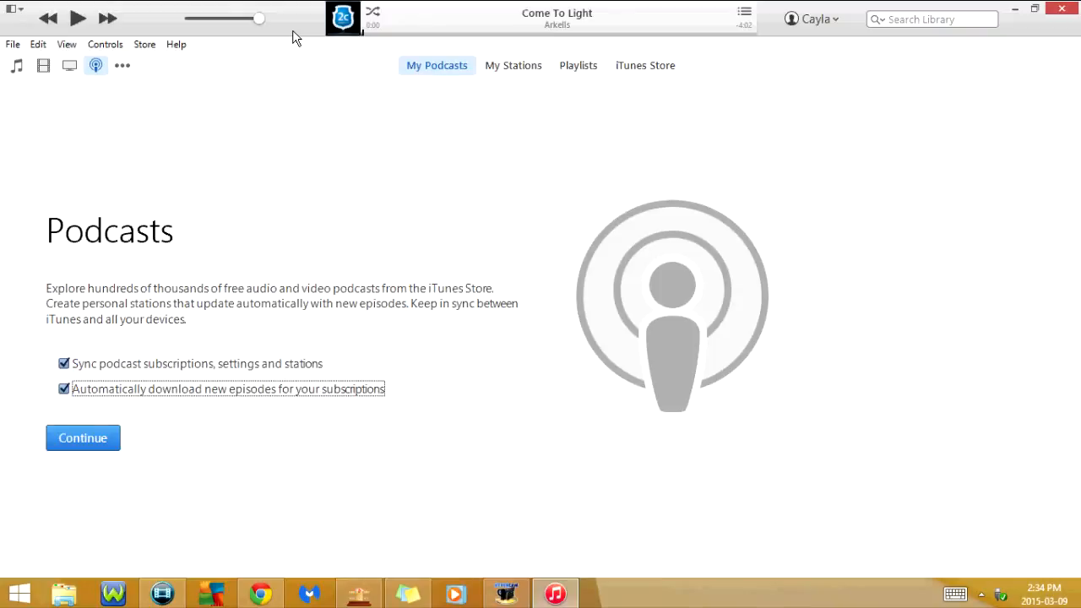
click(94, 66)
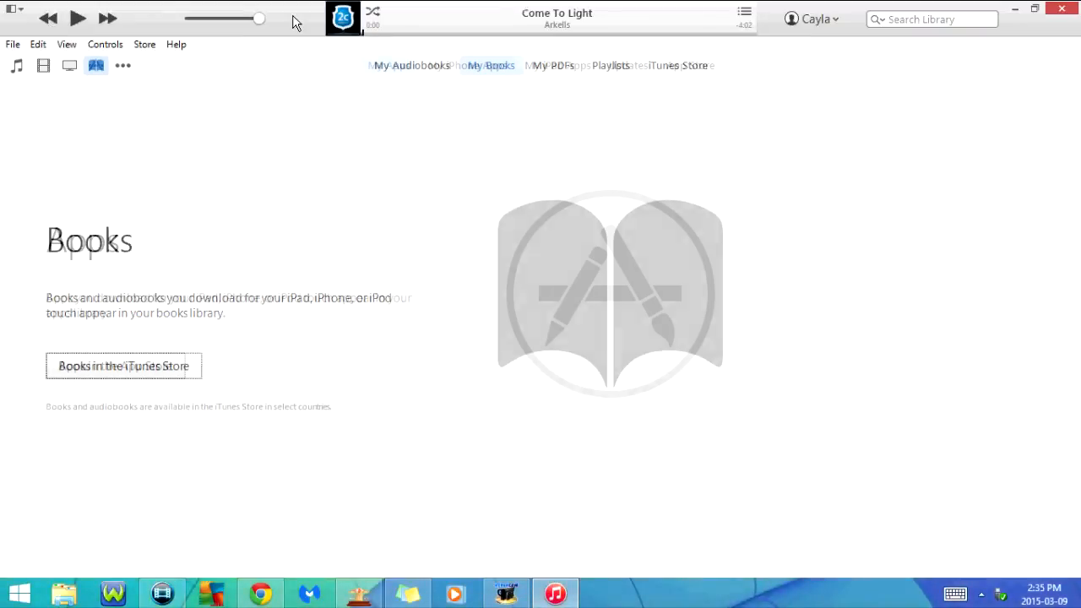
click(95, 64)
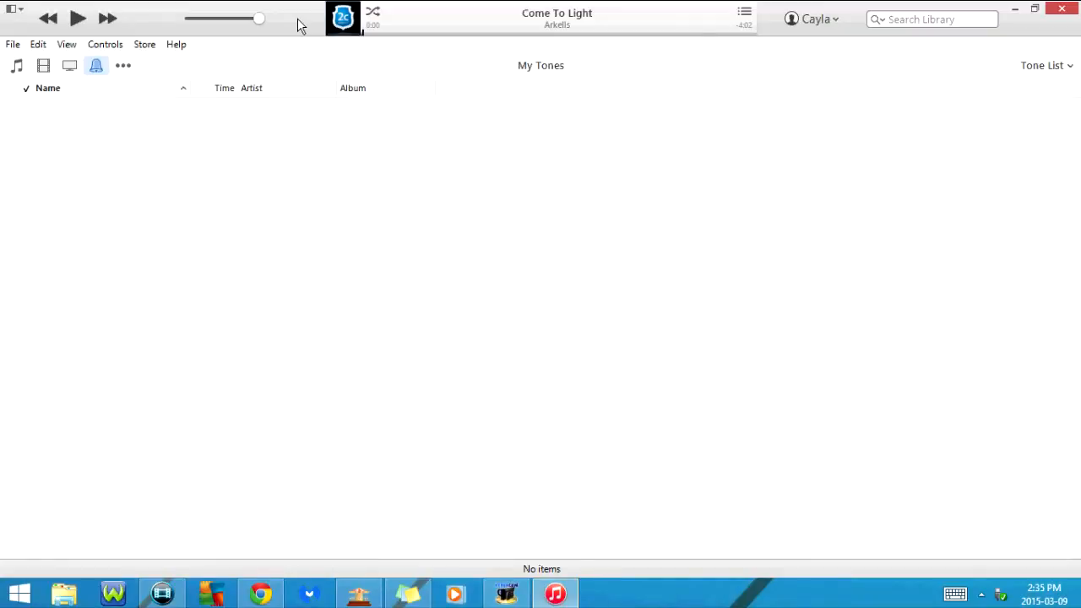
click(97, 64)
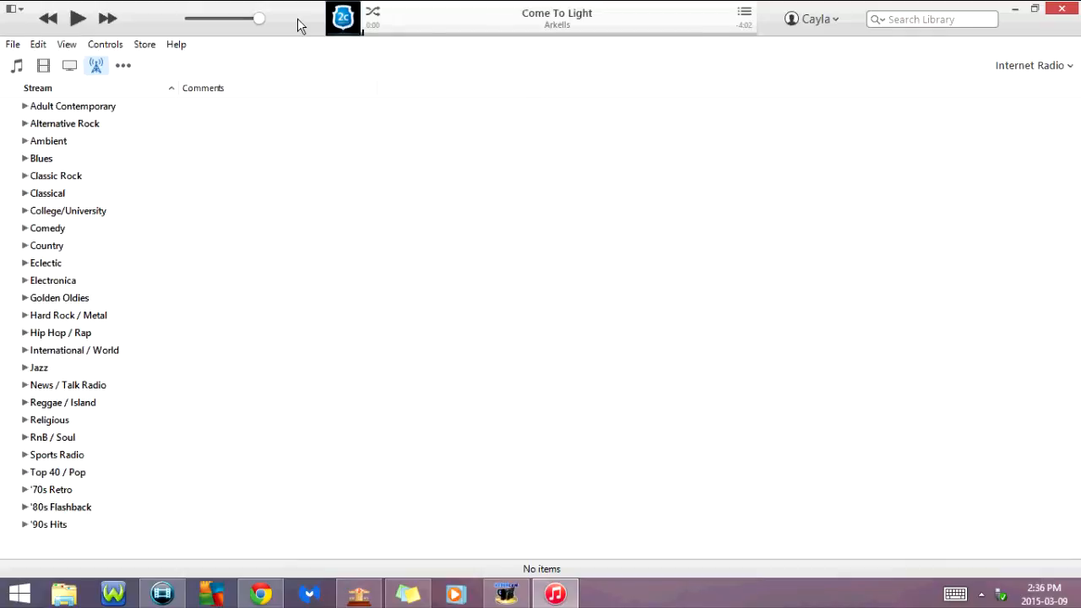
click(13, 65)
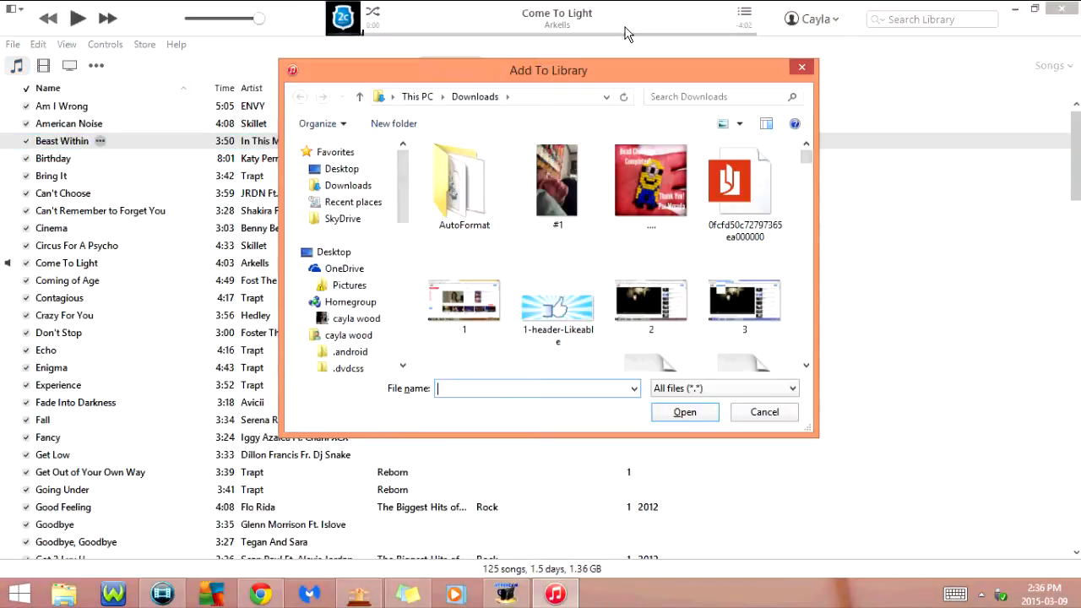
mouse_move(800, 68)
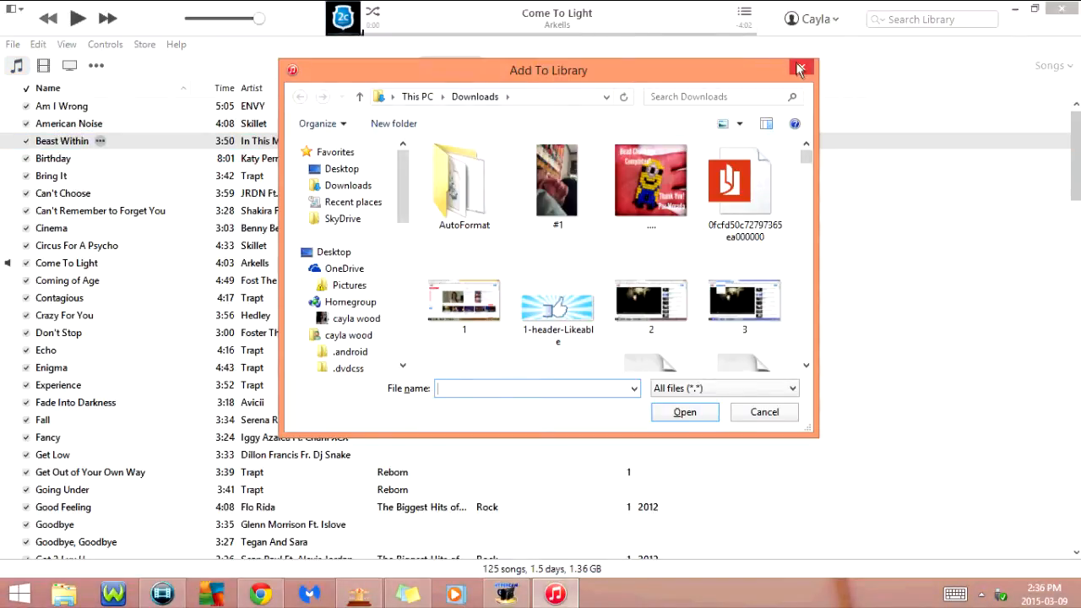
click(800, 71)
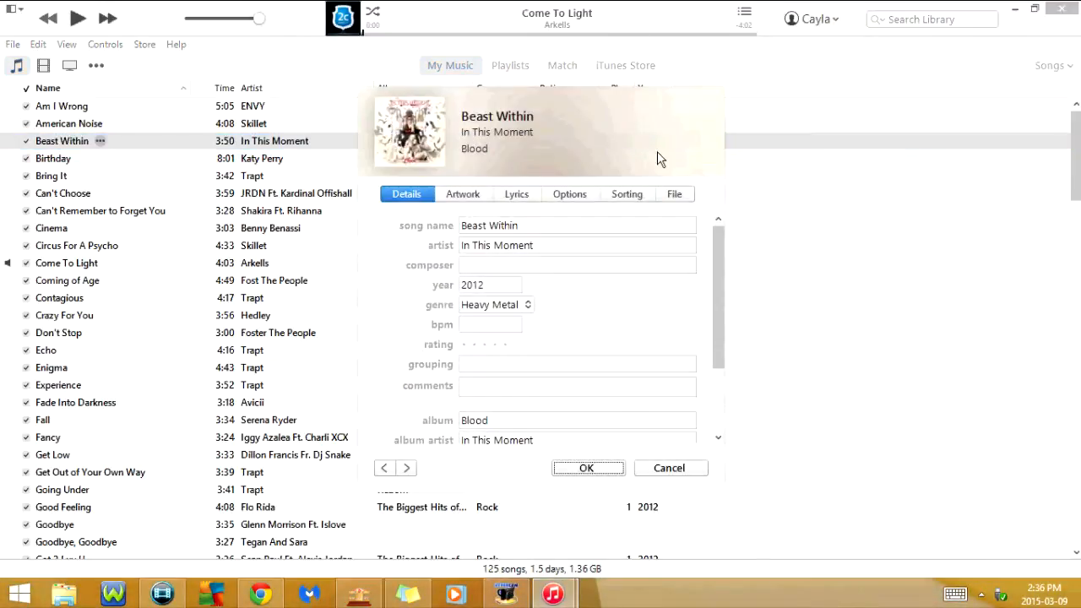
mouse_move(424, 172)
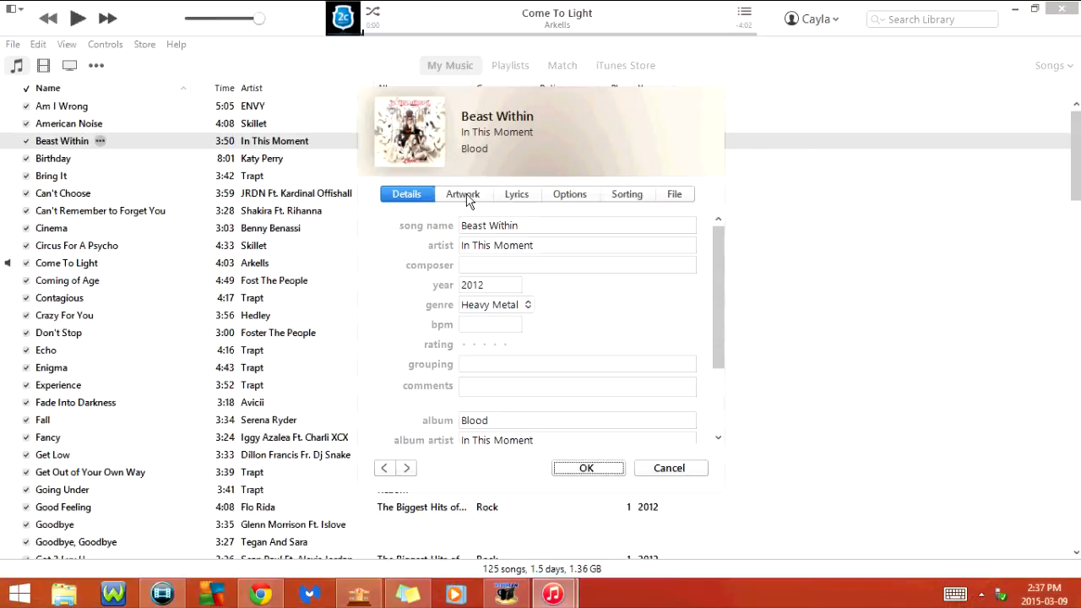
click(517, 194)
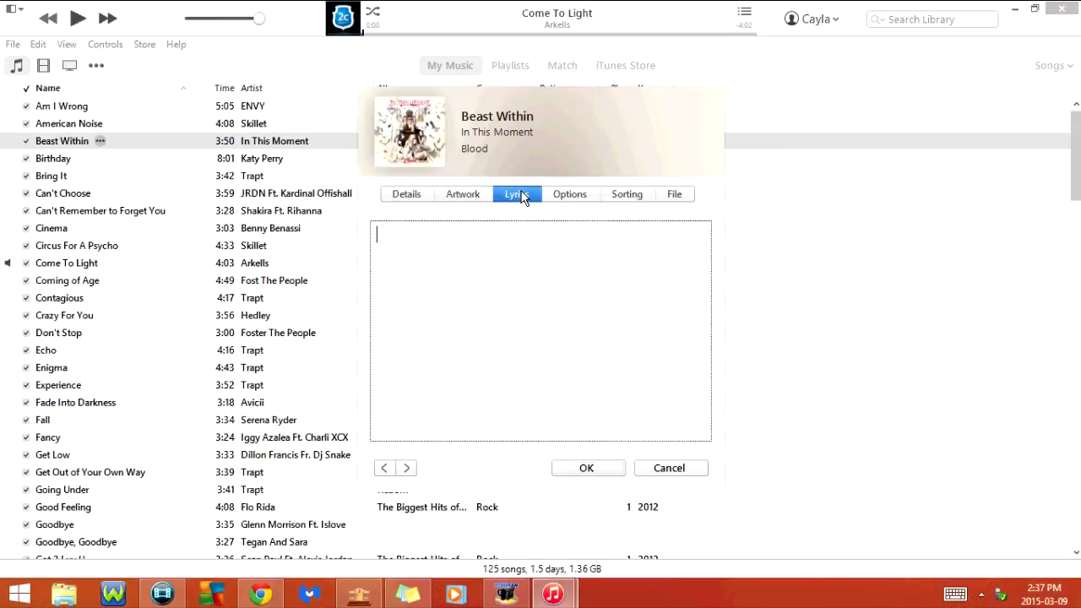
click(569, 195)
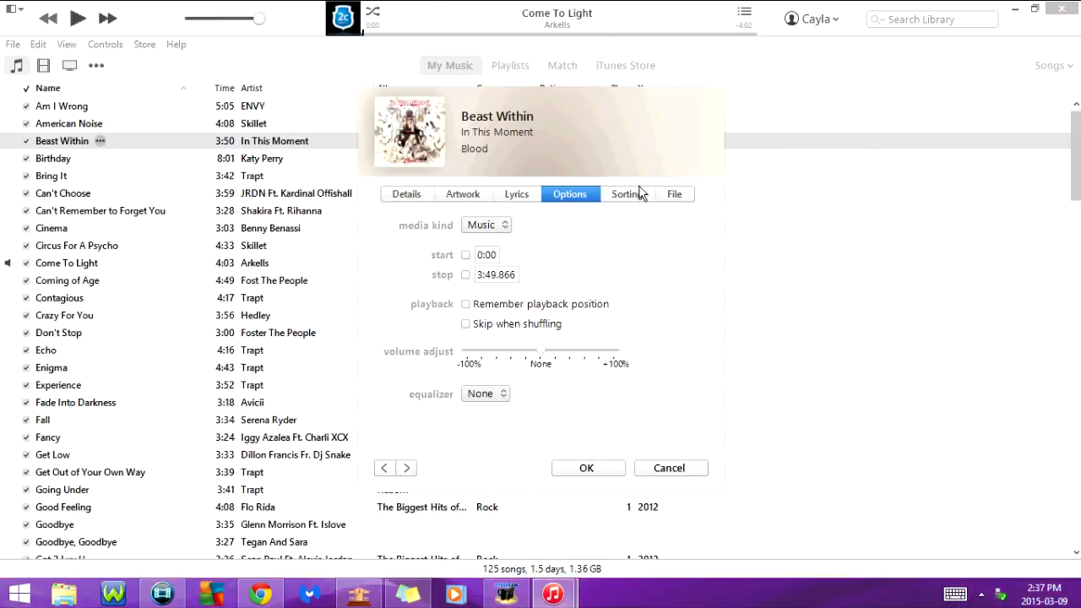
click(675, 194)
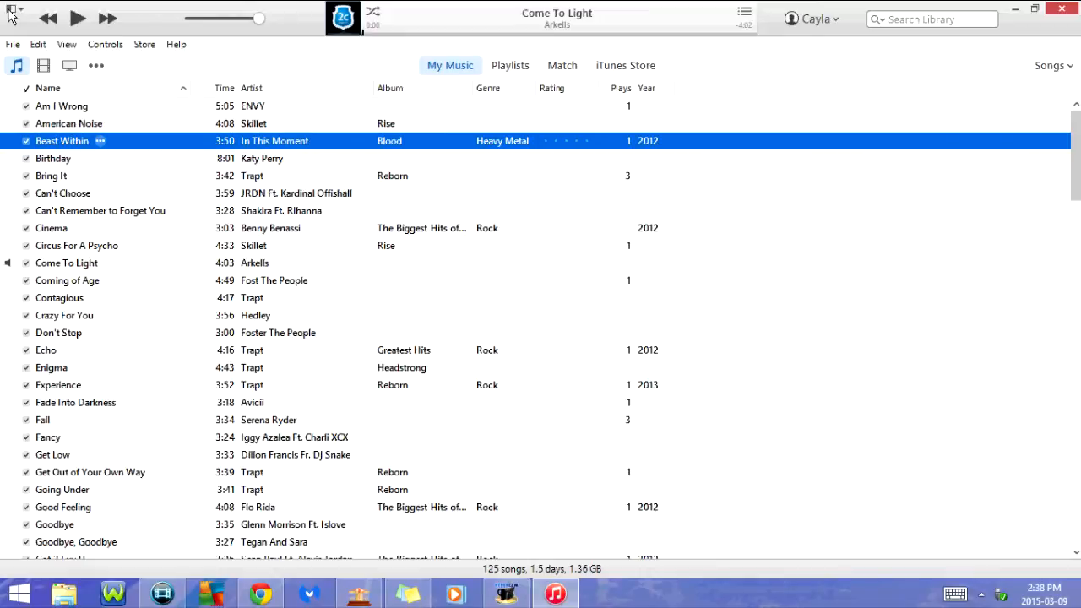
mouse_move(280, 15)
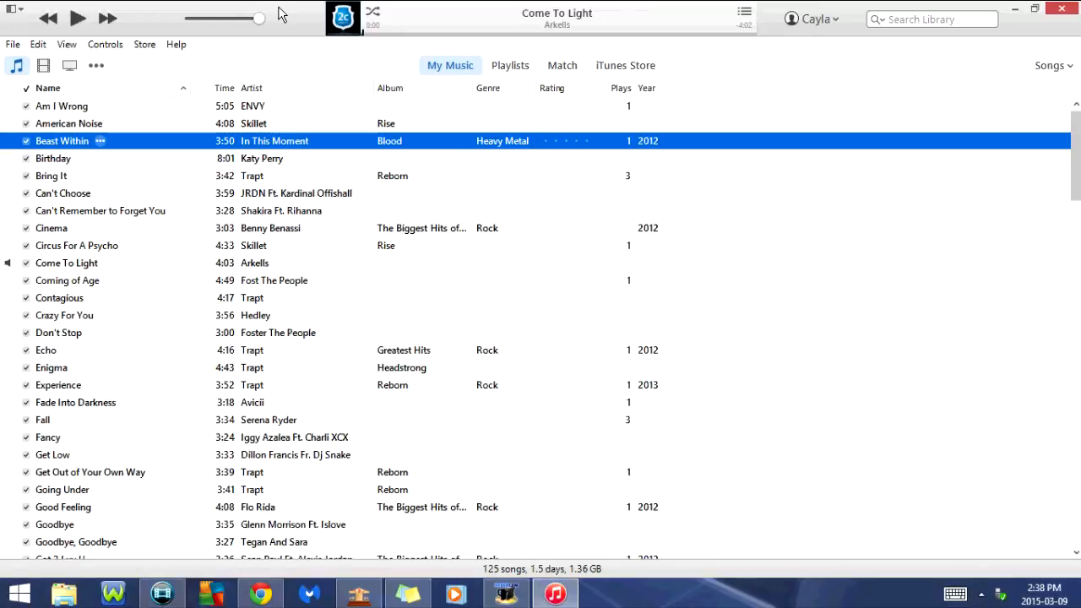
mouse_move(297, 21)
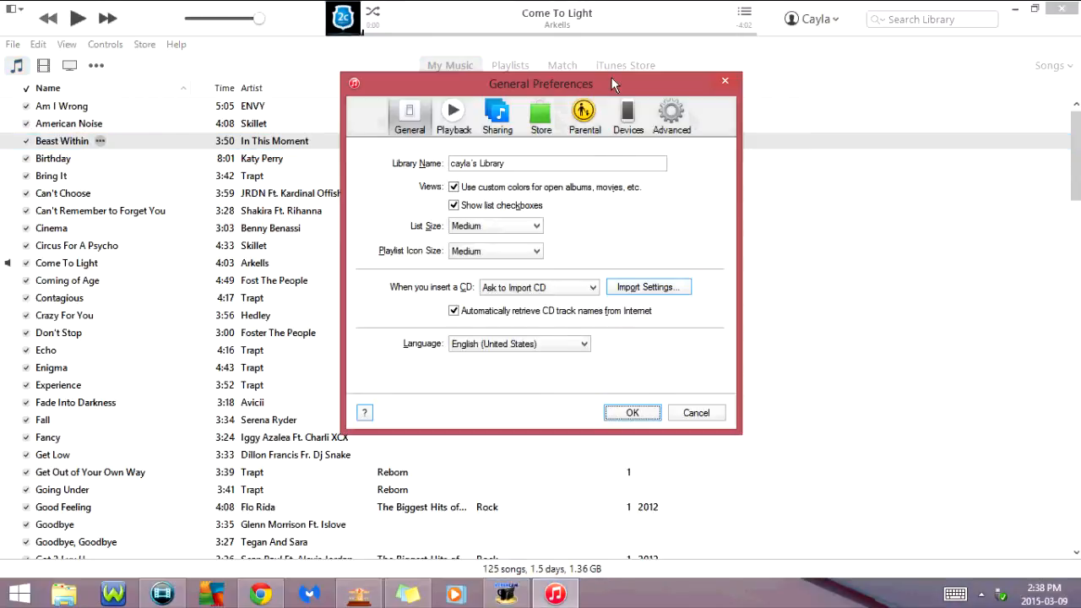
click(452, 111)
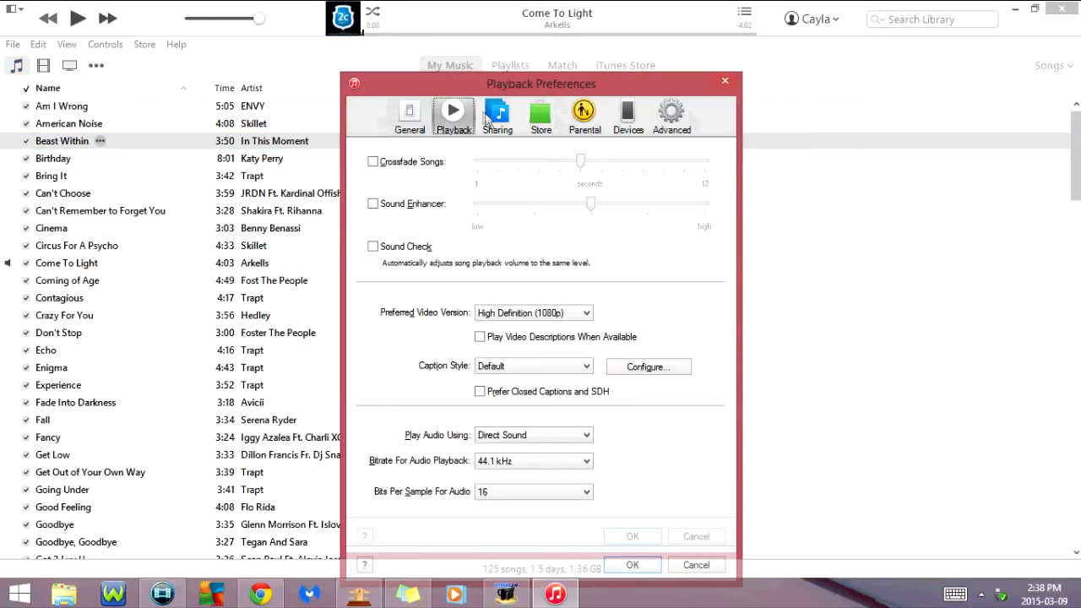
click(540, 115)
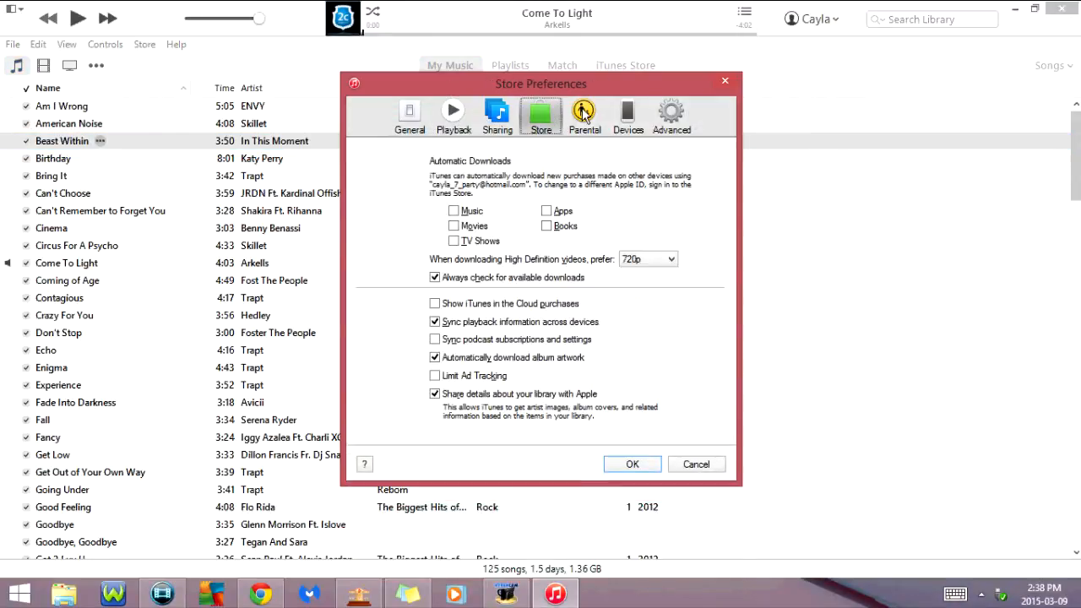
click(672, 112)
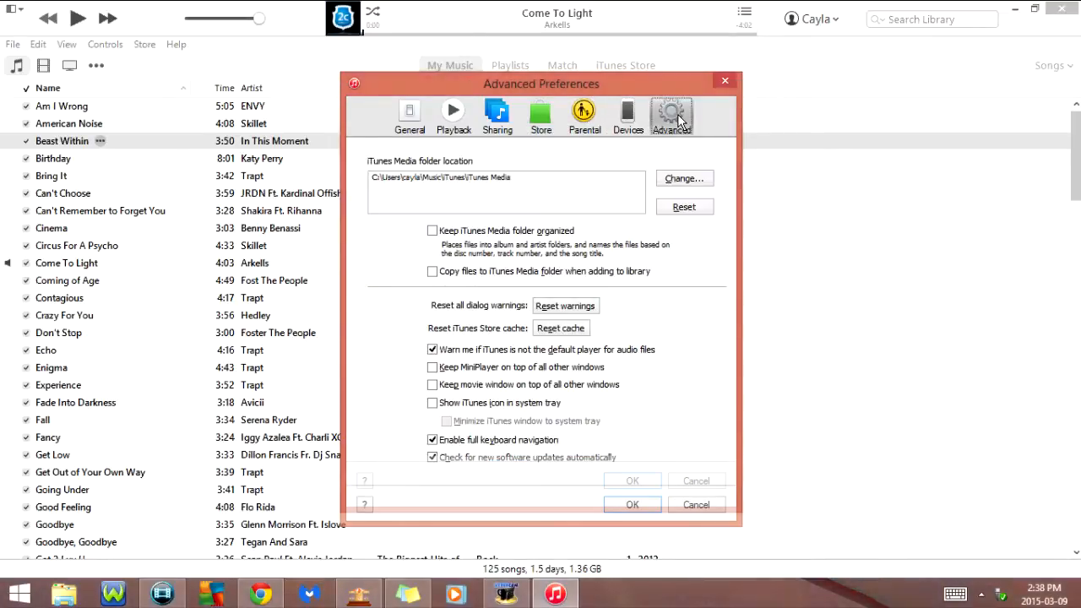
click(632, 503)
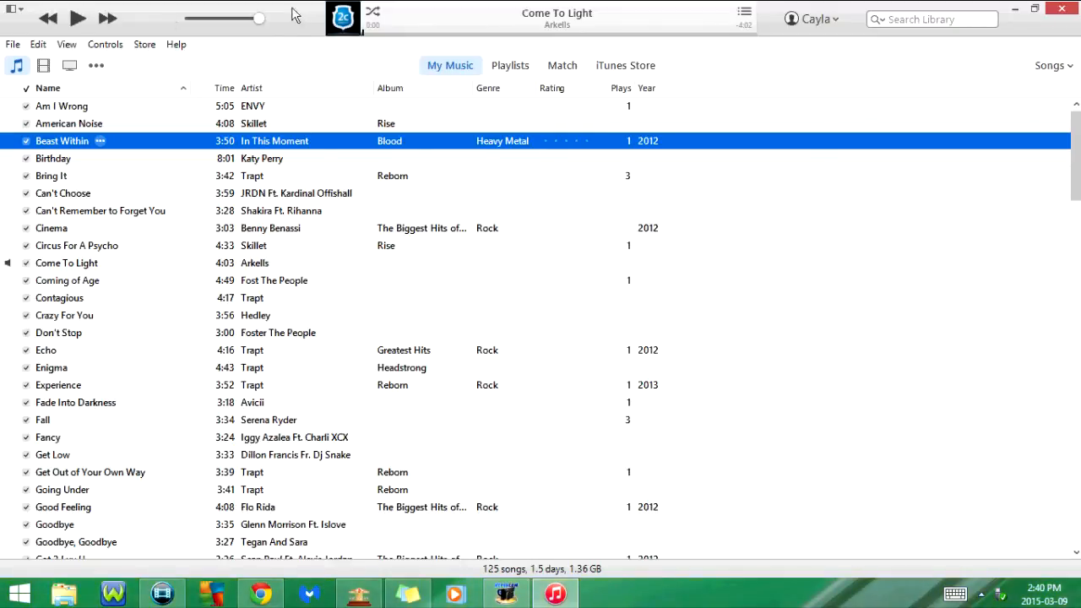
mouse_move(117, 142)
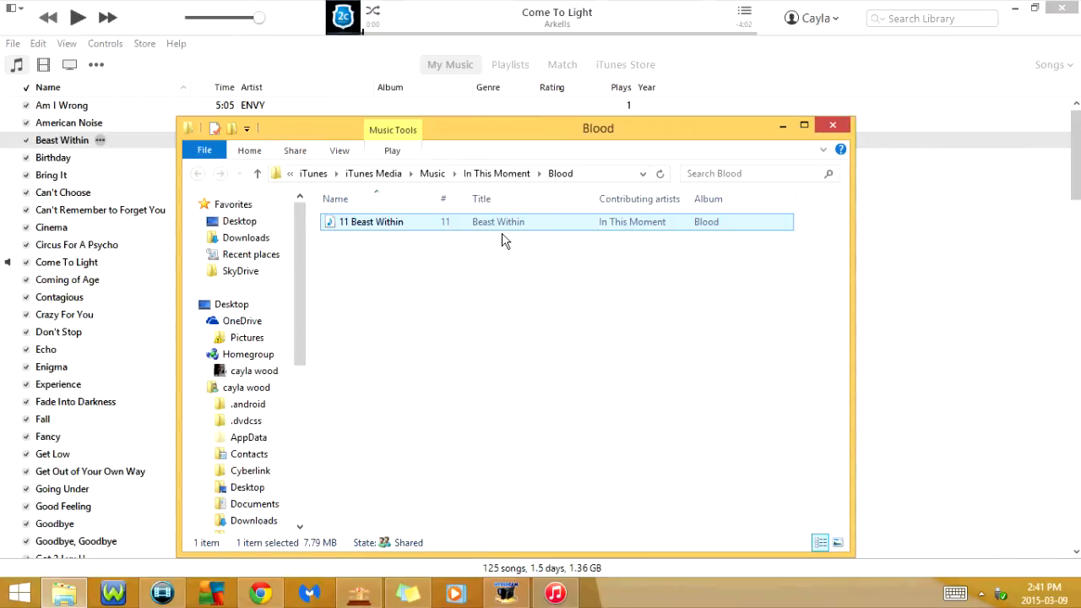
click(833, 125)
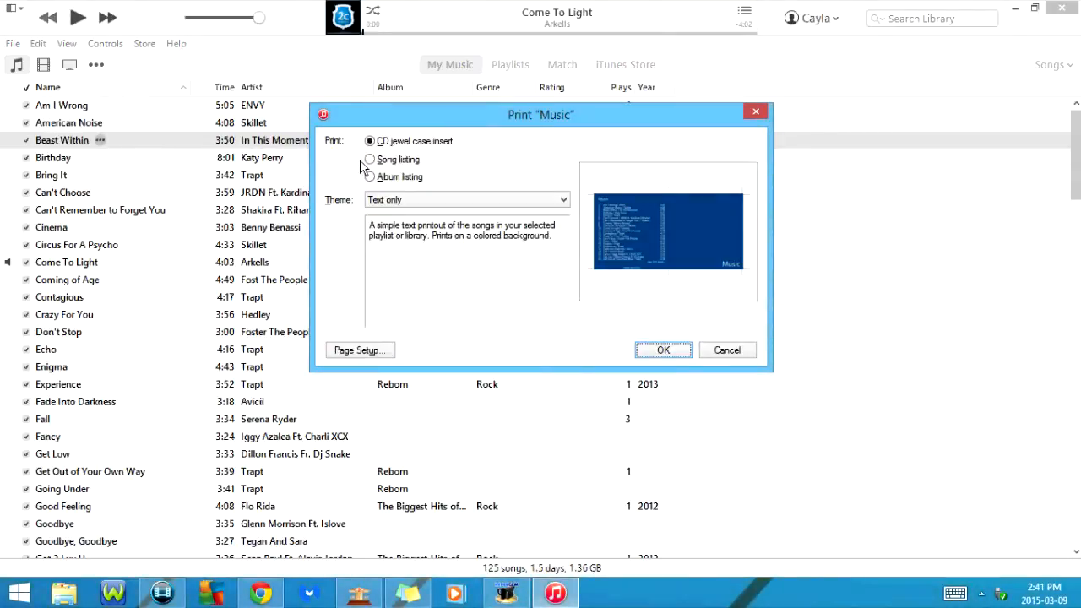
mouse_move(541, 135)
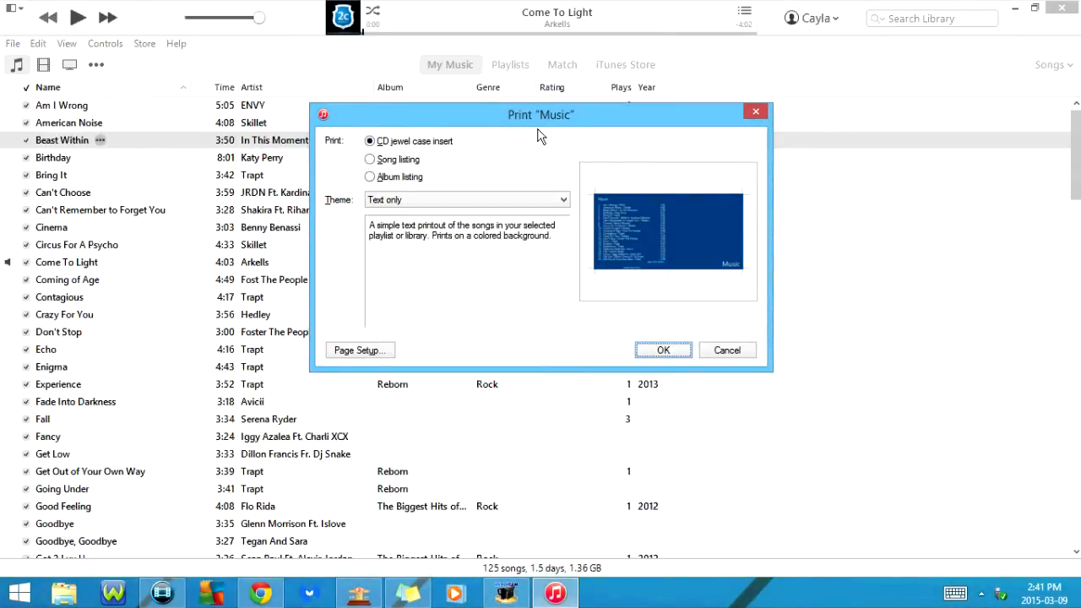
click(369, 177)
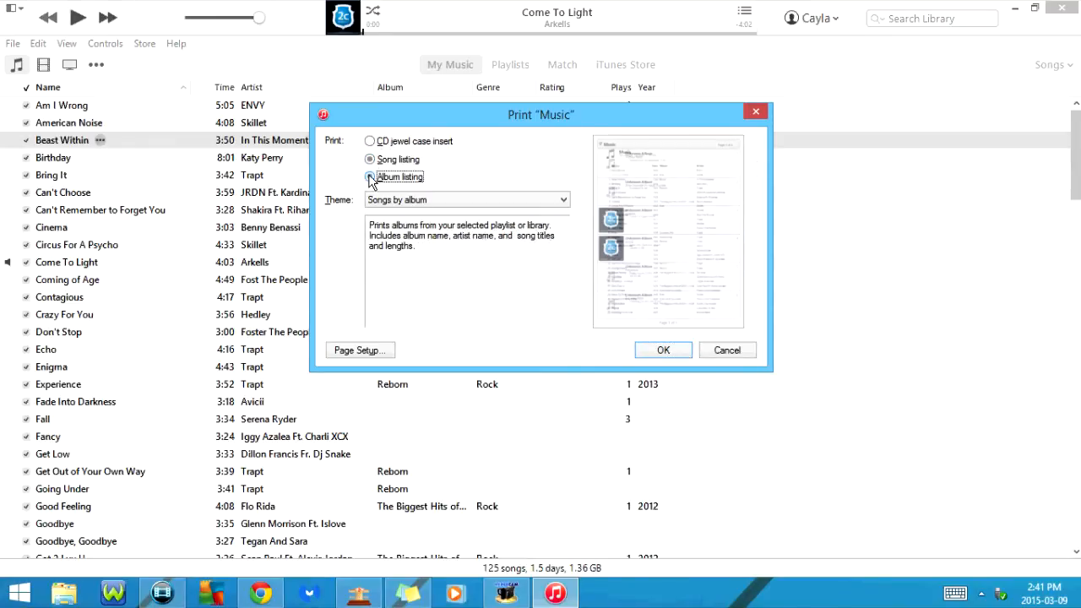
click(726, 349)
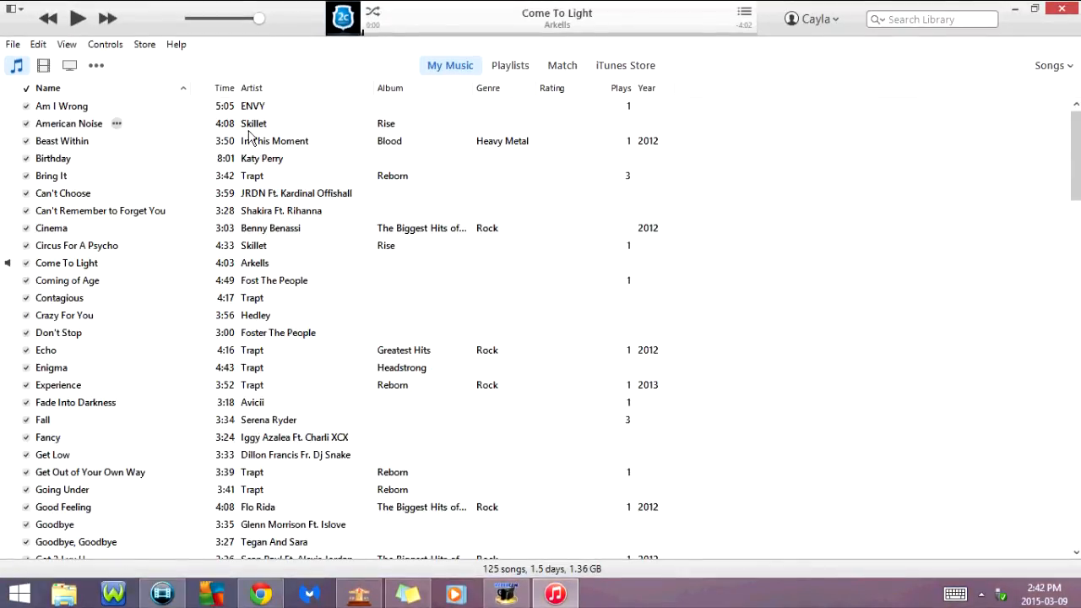
mouse_move(281, 24)
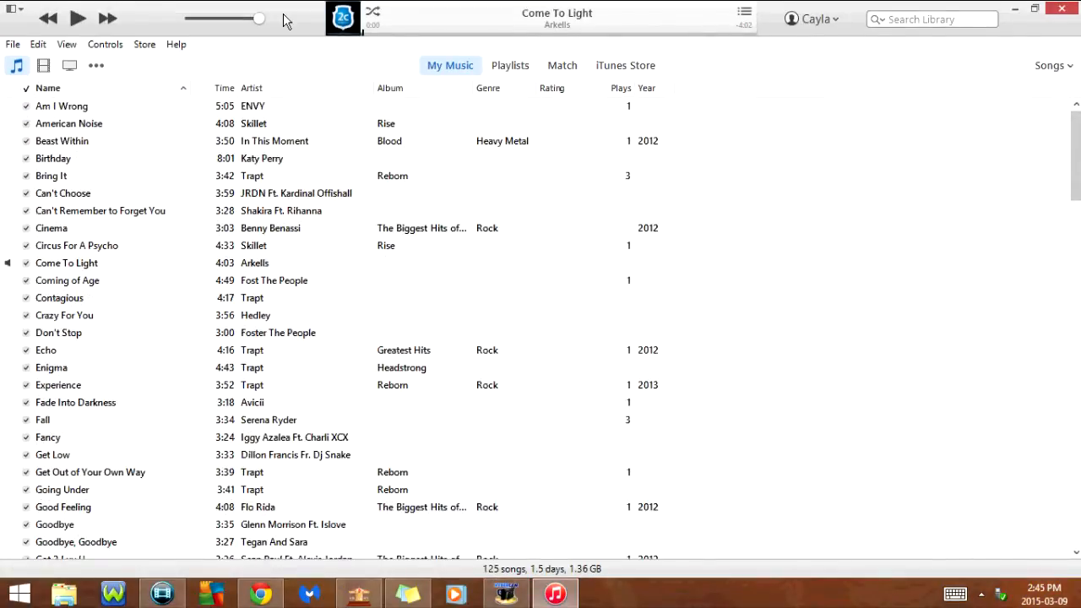
Pick out the currently playing Come To Light by Arkells in the song list
click(67, 264)
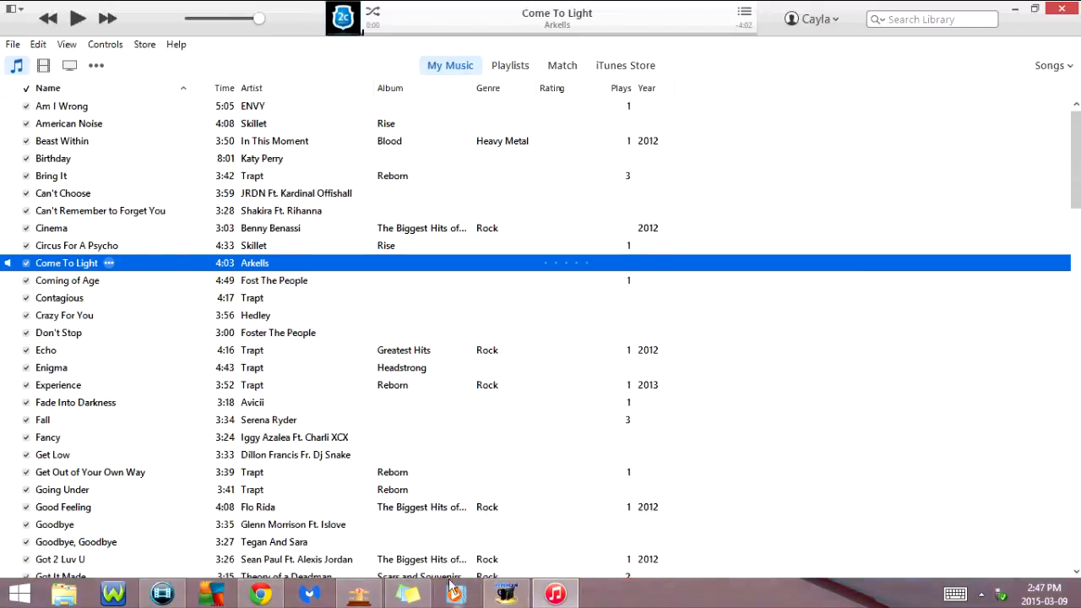
mouse_move(665, 505)
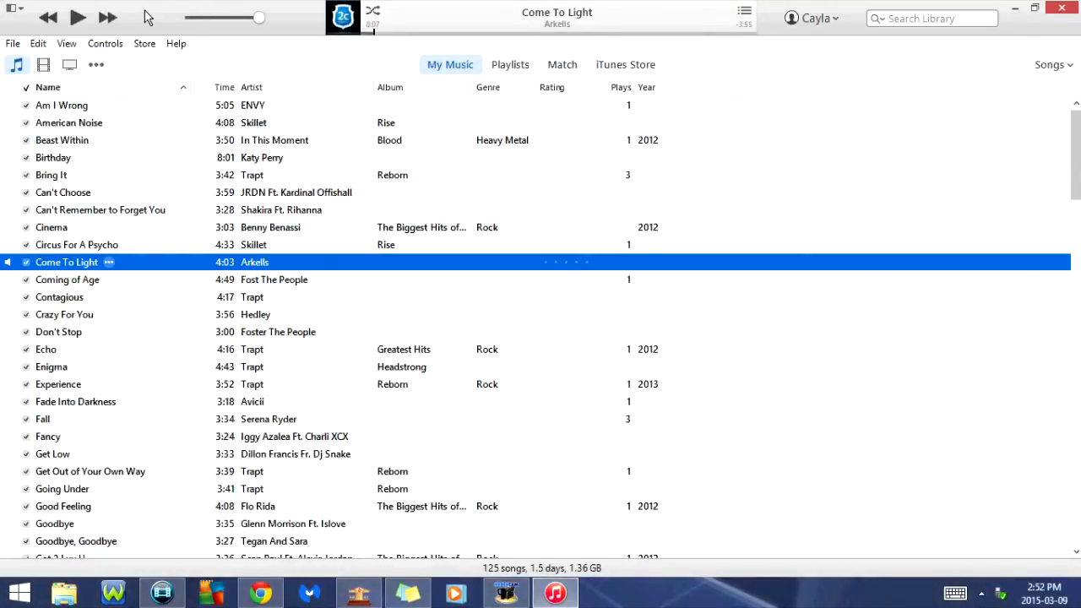
mouse_move(290, 20)
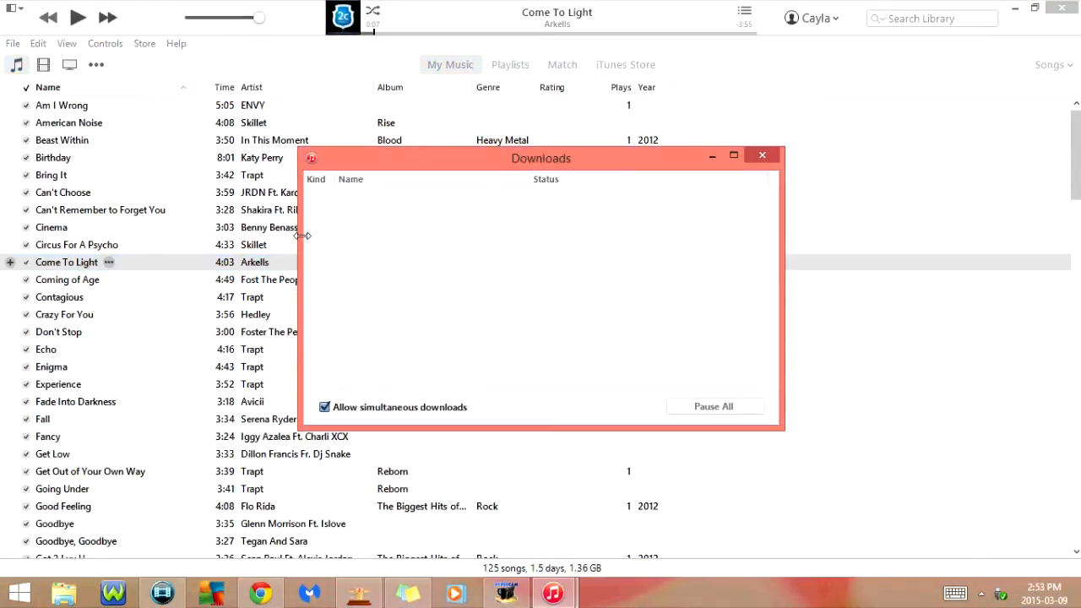
mouse_move(763, 156)
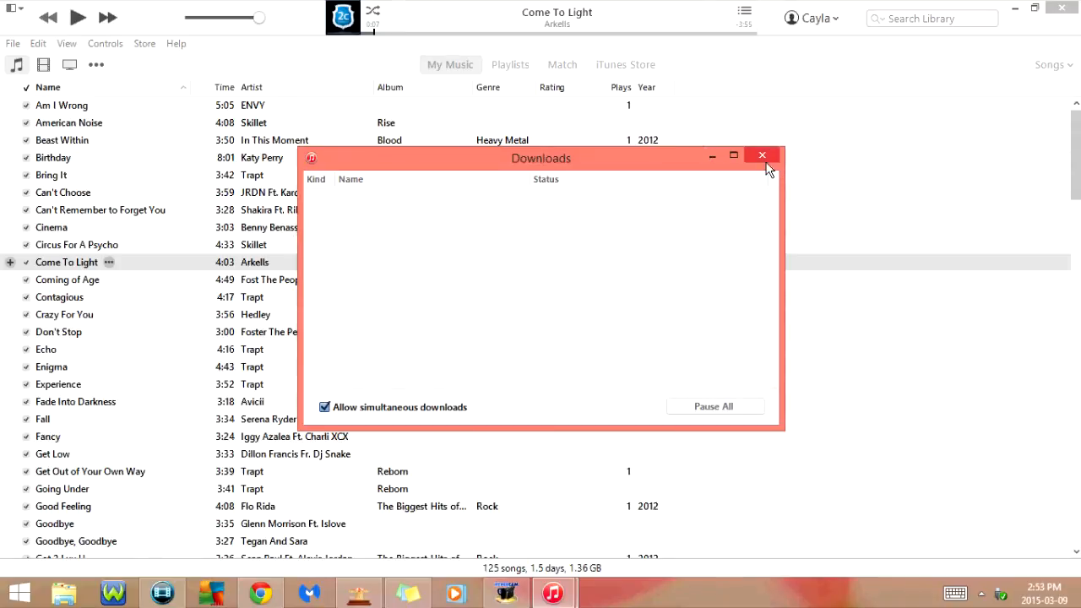
Dismiss the empty Downloads window and select the song Goodbye
click(762, 156)
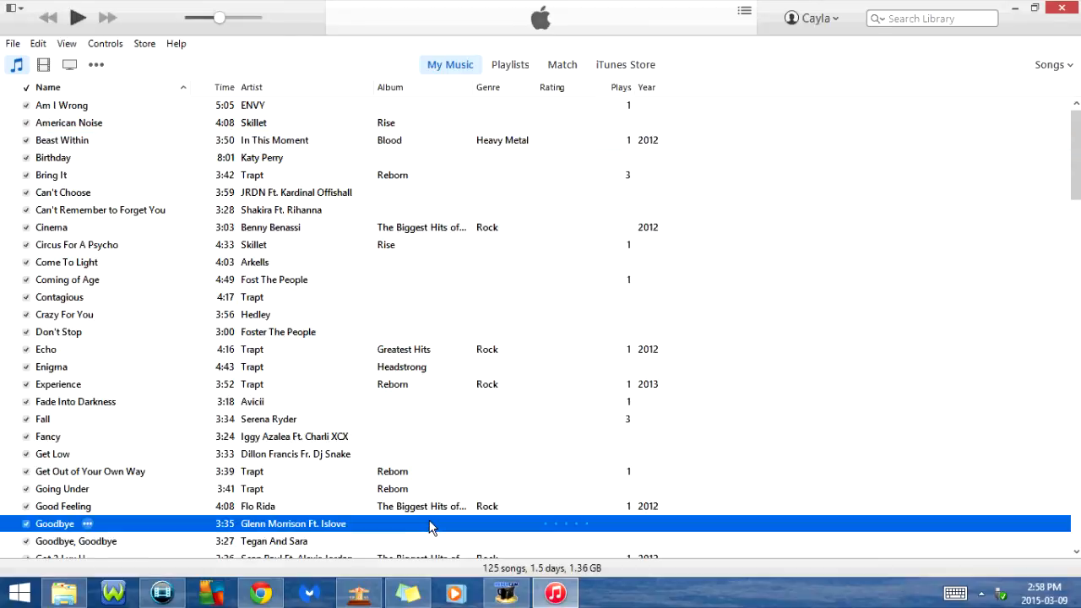
click(625, 64)
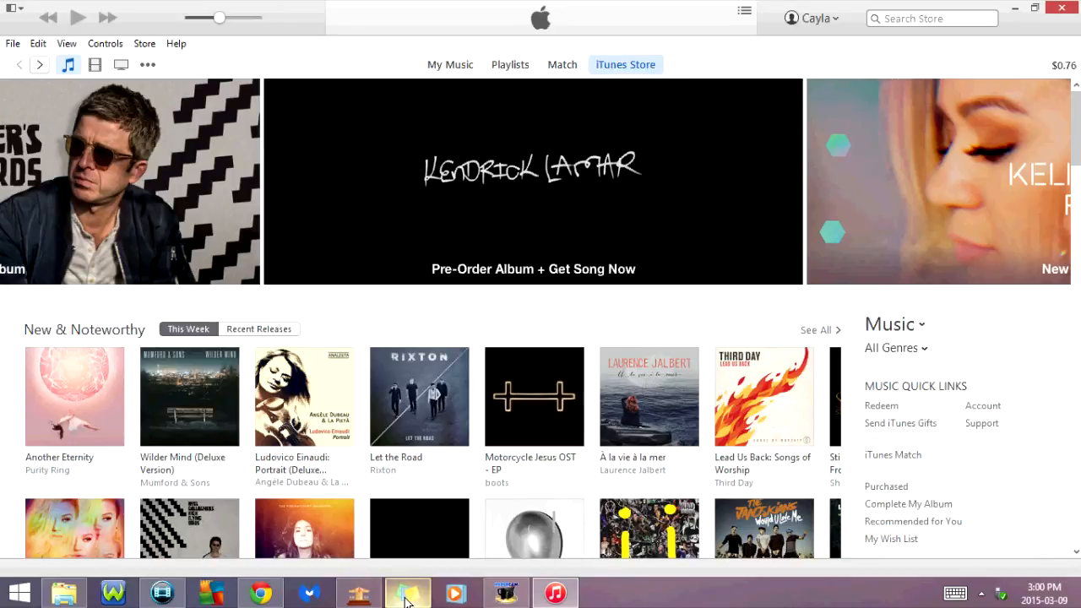
Start the Vampires movie in the large video view and pause its opening moments
click(816, 329)
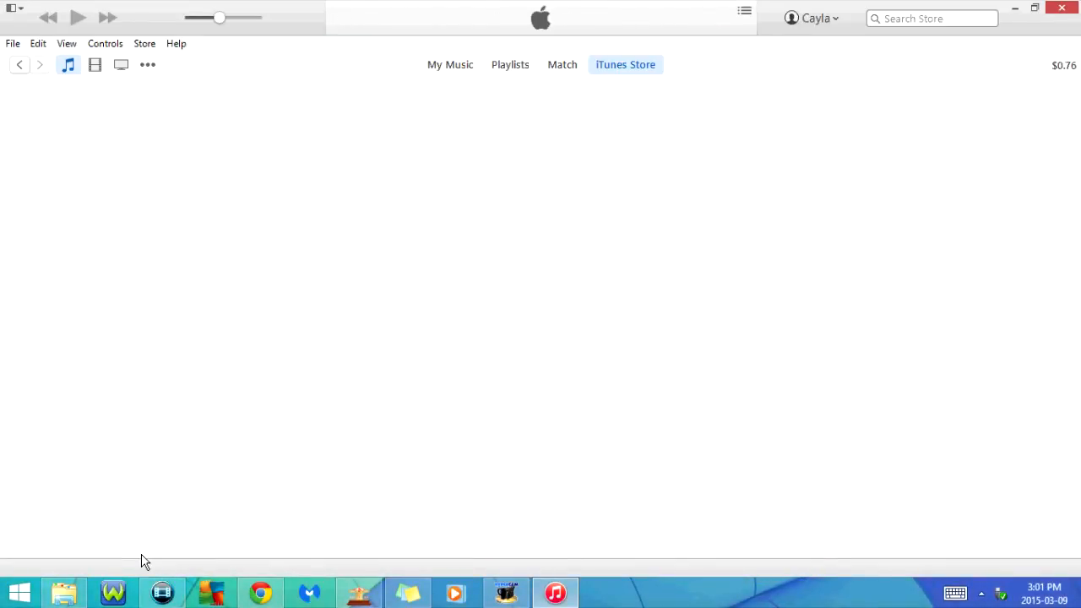
click(449, 64)
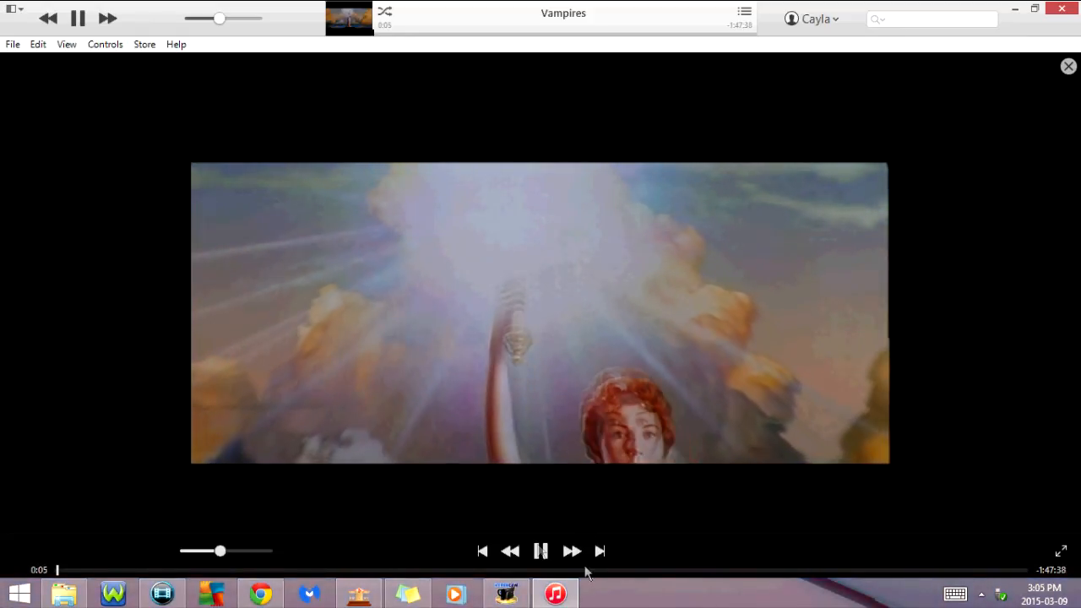
click(540, 550)
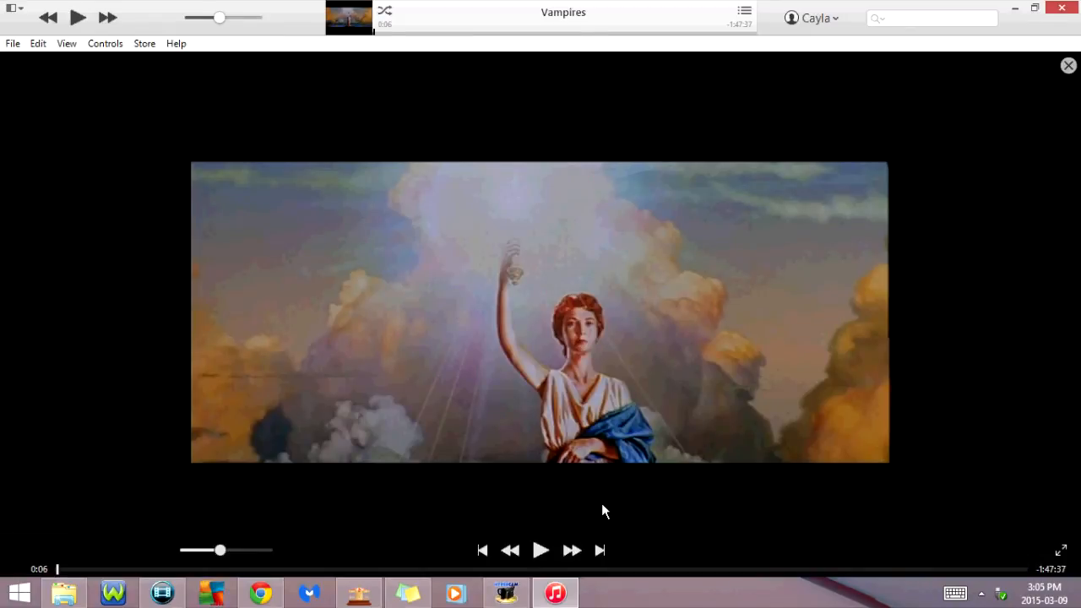